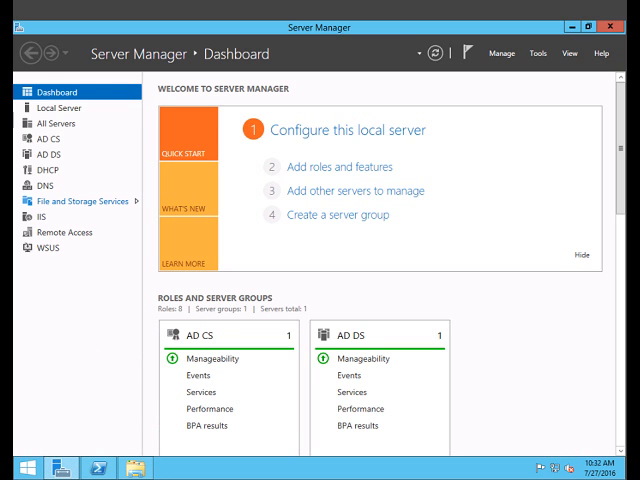
Go to File and Storage Services and open the Storage Pools page
click(79, 200)
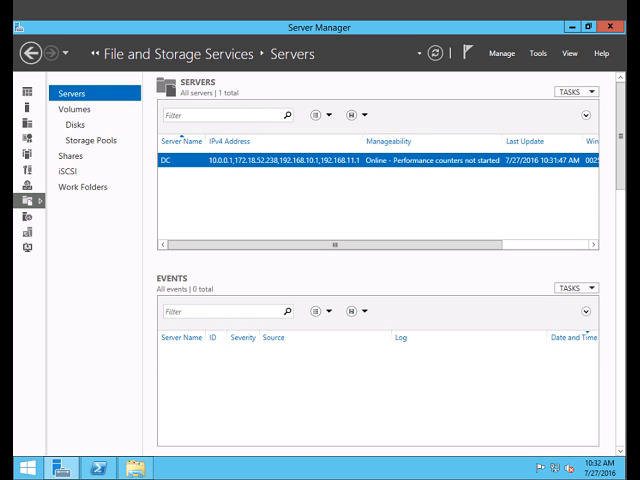
click(88, 139)
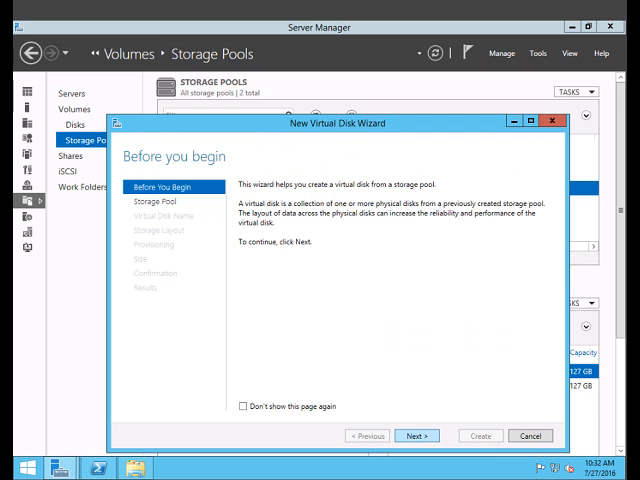
Name the new virtual disk 'User-Storage'
click(416, 435)
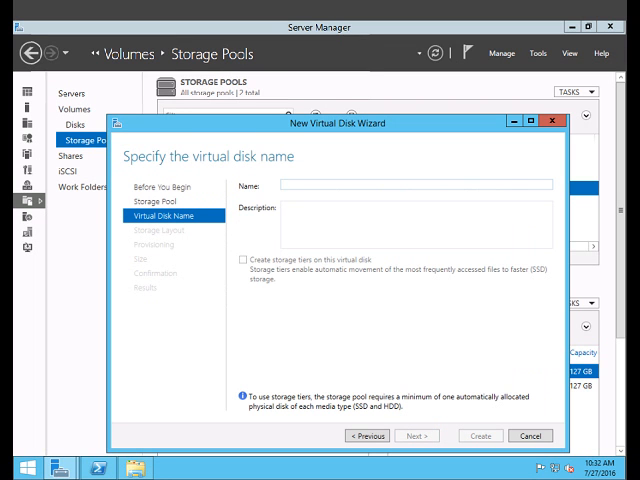
text(U)
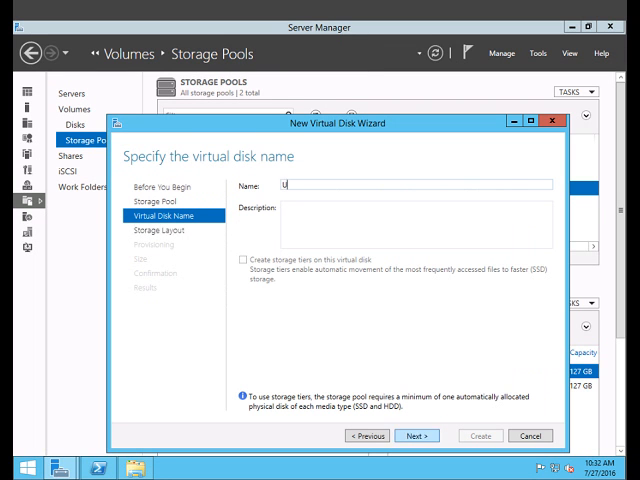
text(ser)
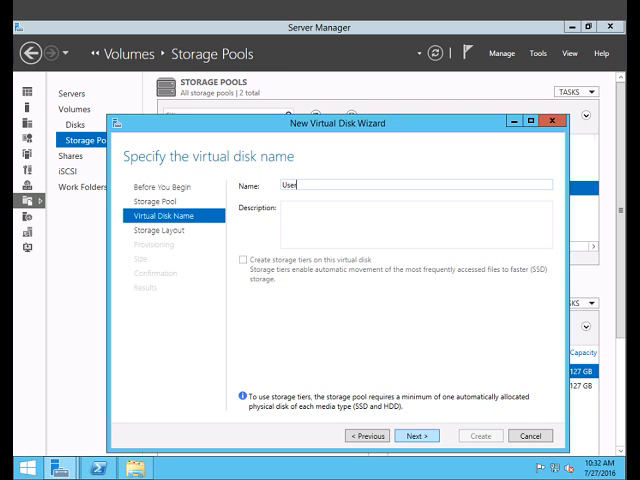
text(-)
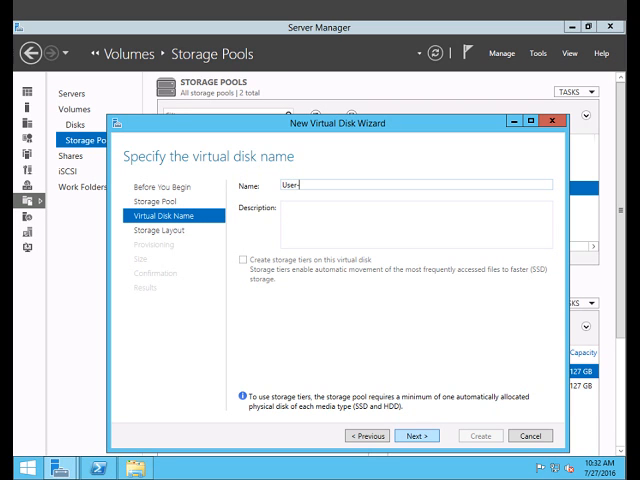
text(Storage)
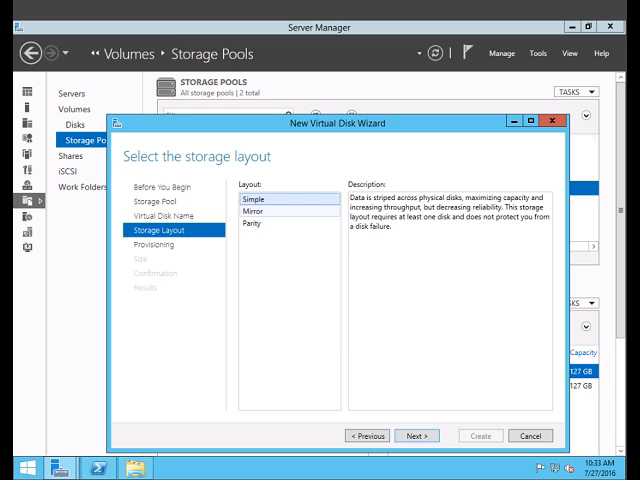
Choose the Mirror storage layout after comparing it with Parity
click(271, 213)
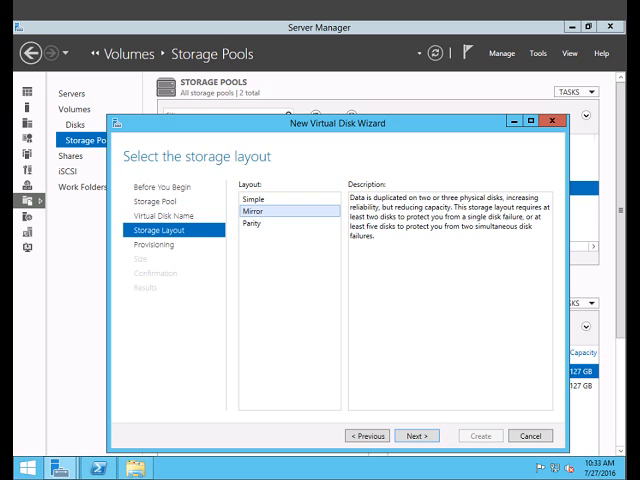
click(269, 226)
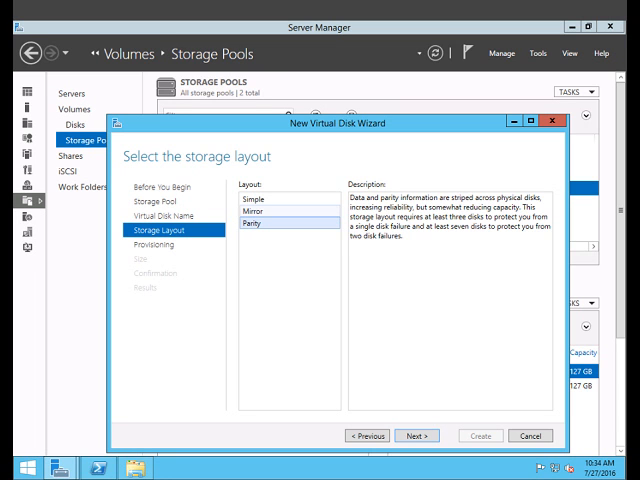
click(268, 213)
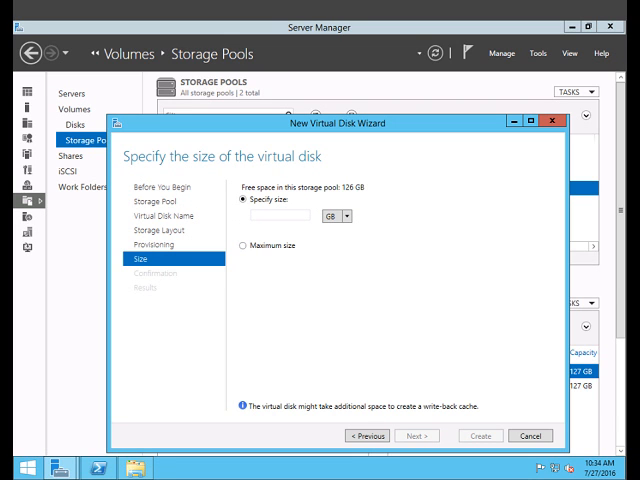
Give User-Storage the maximum size and create the 126 GB virtual disk
click(240, 245)
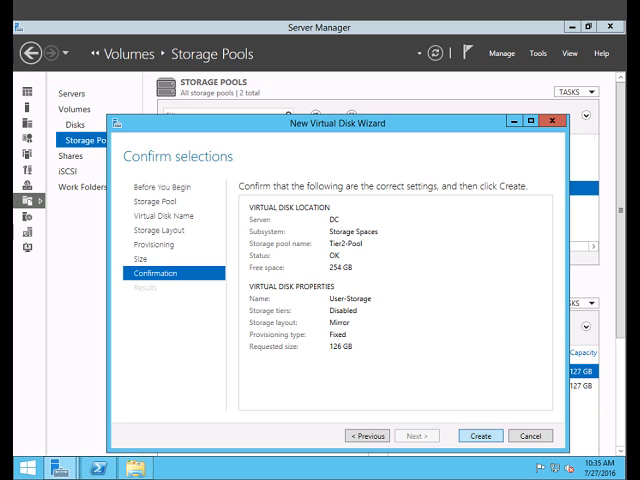
click(480, 435)
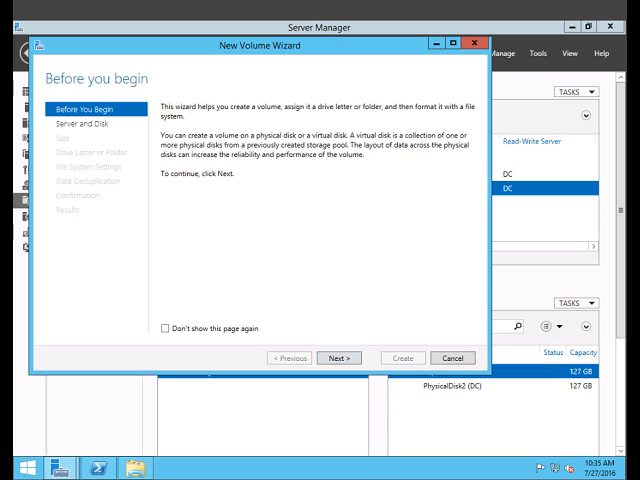
Target the User-Storage disk for the volume at its full 126 GB
click(339, 358)
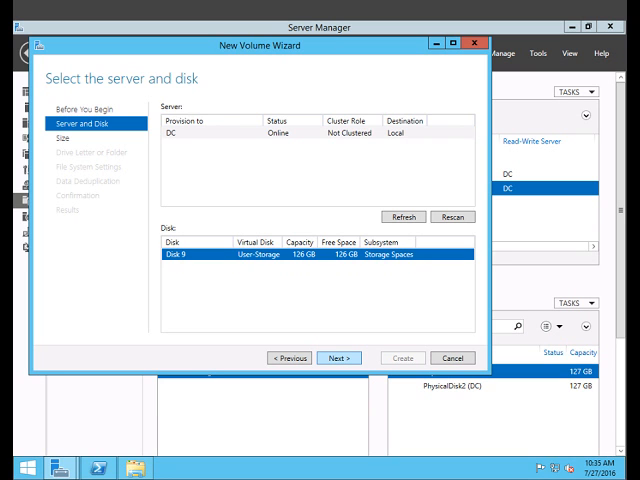
click(339, 357)
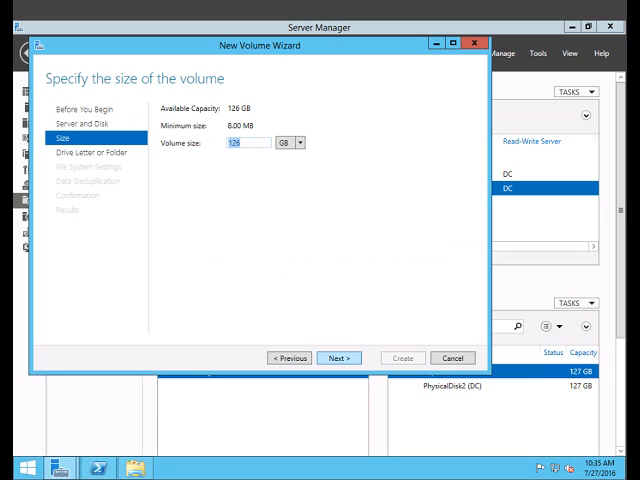
click(339, 358)
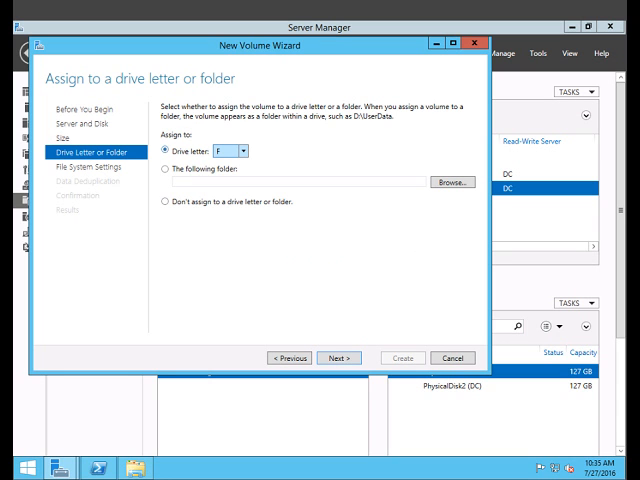
Assign drive letter H to the new volume
click(252, 150)
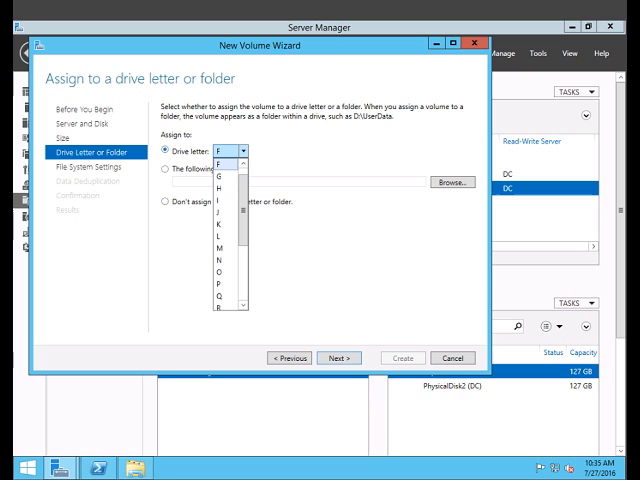
click(214, 153)
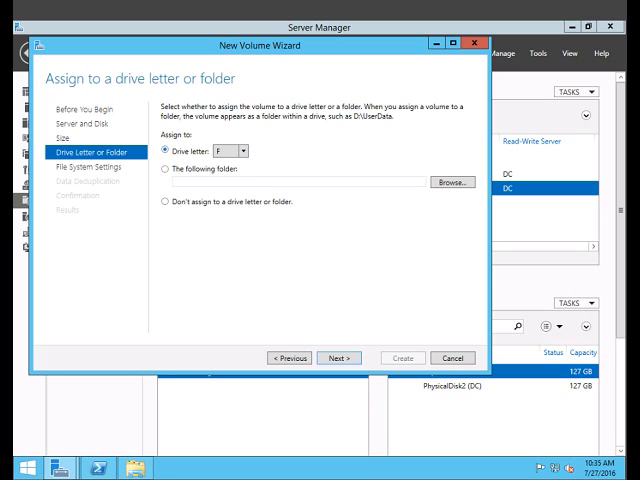
click(257, 150)
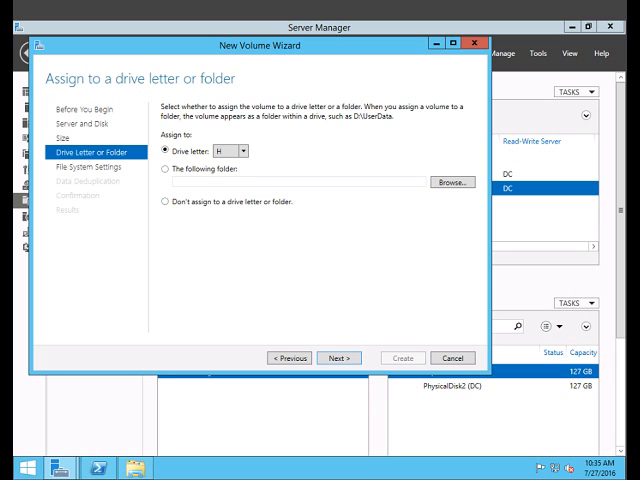
click(338, 357)
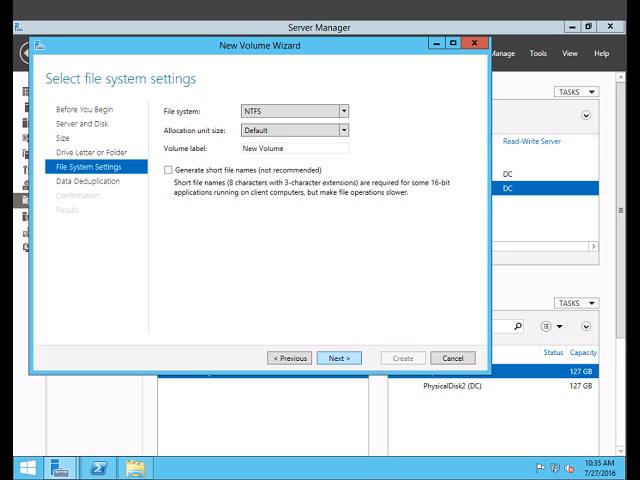
Accept NTFS file system settings and keep data deduplication disabled
click(341, 357)
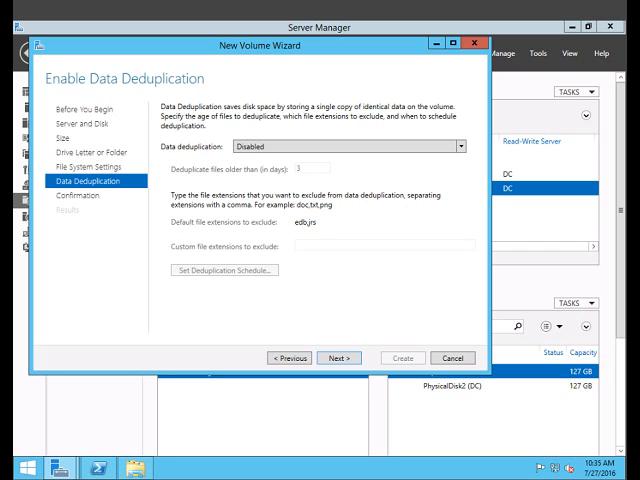
click(460, 145)
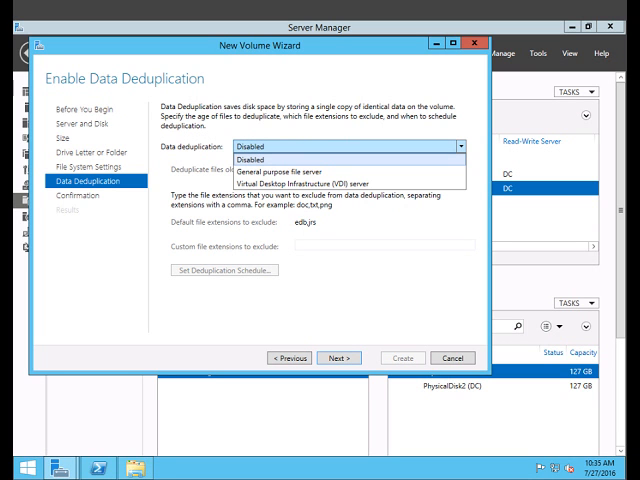
click(260, 157)
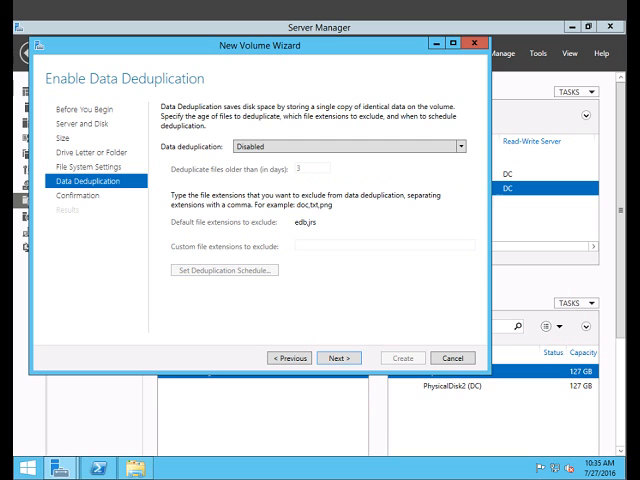
Create the H: volume and close the completed wizard
click(332, 357)
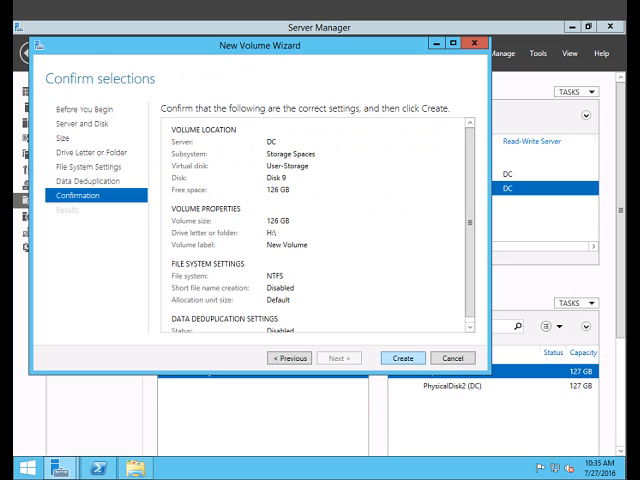
click(401, 357)
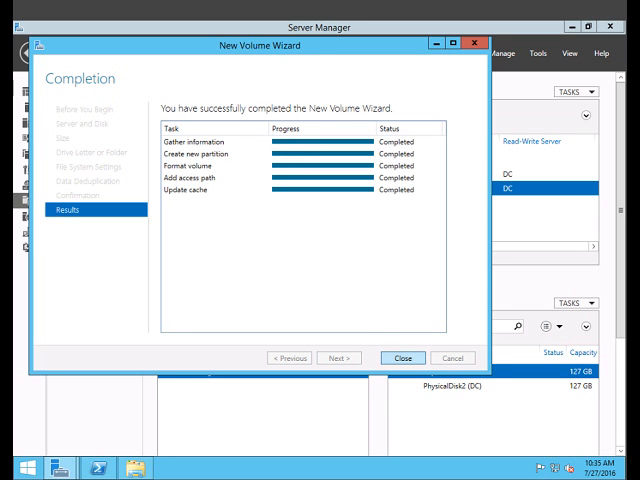
click(402, 358)
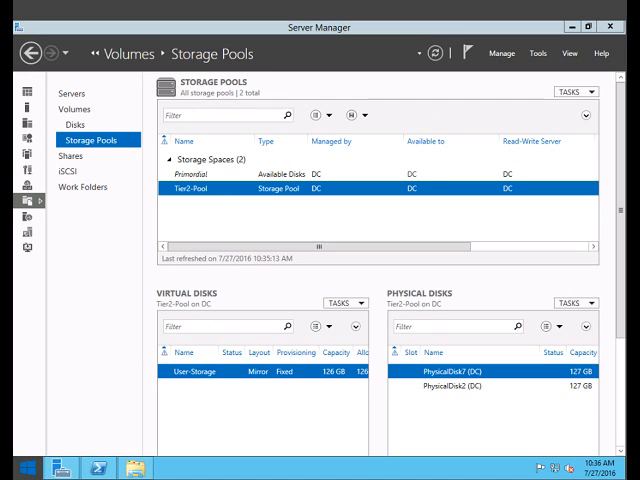
click(13, 467)
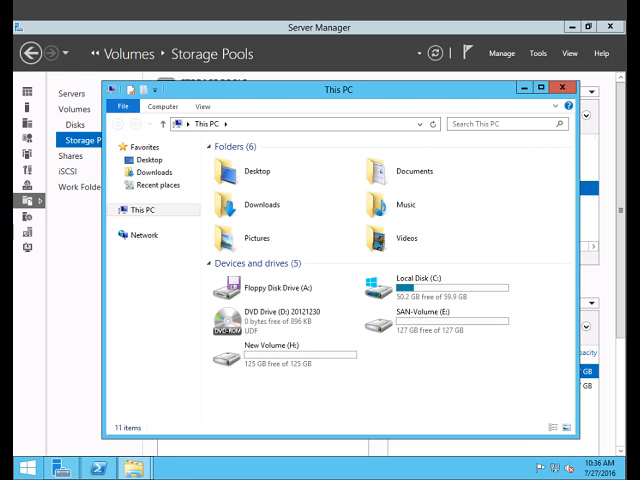
click(285, 360)
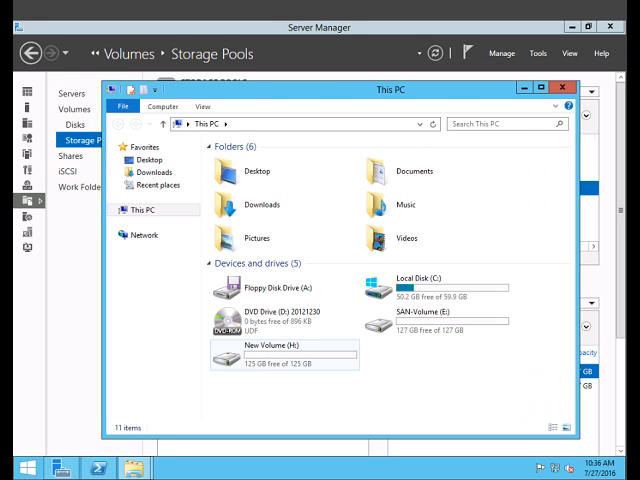
click(283, 360)
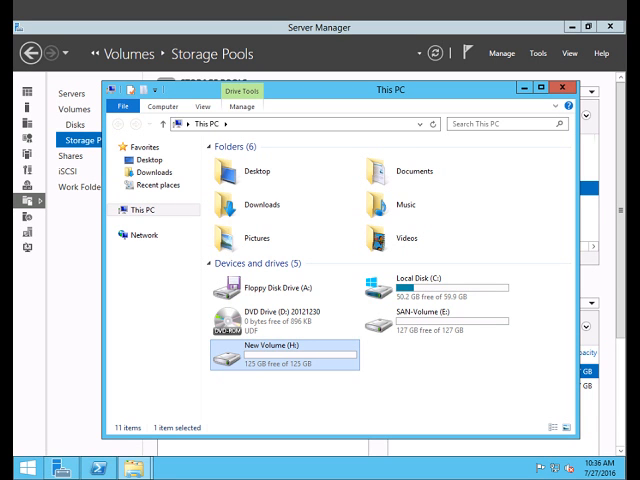
double_click(270, 361)
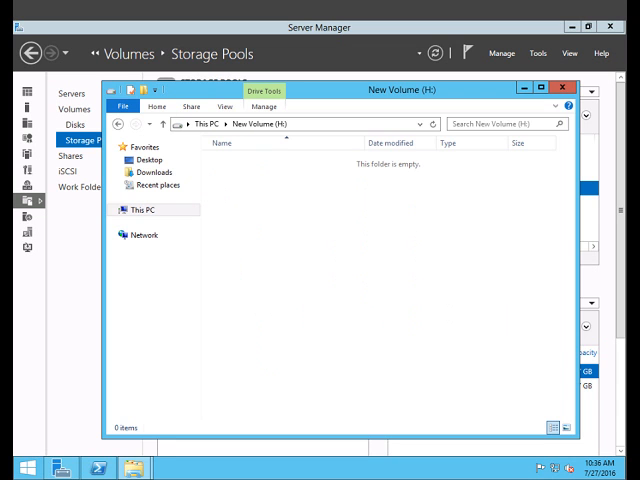
click(561, 88)
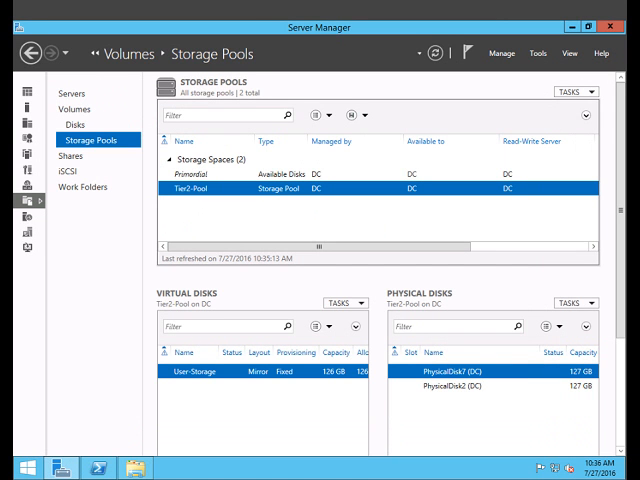